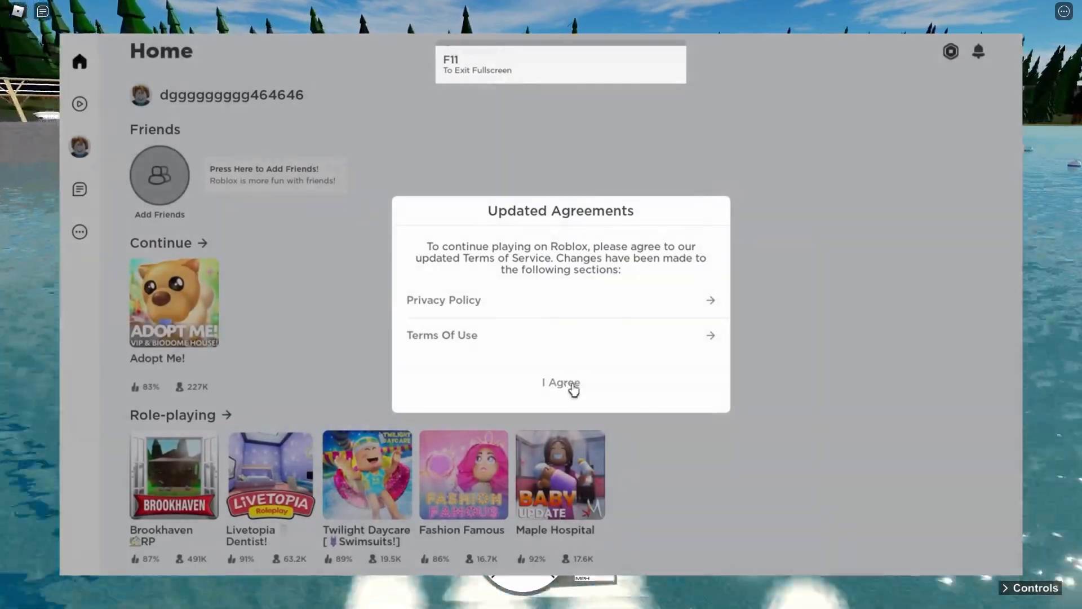
Agree to the updated terms, then disable the Desktop App Beta in account settings
{"action": "left_click", "coordinate": [562, 383]}
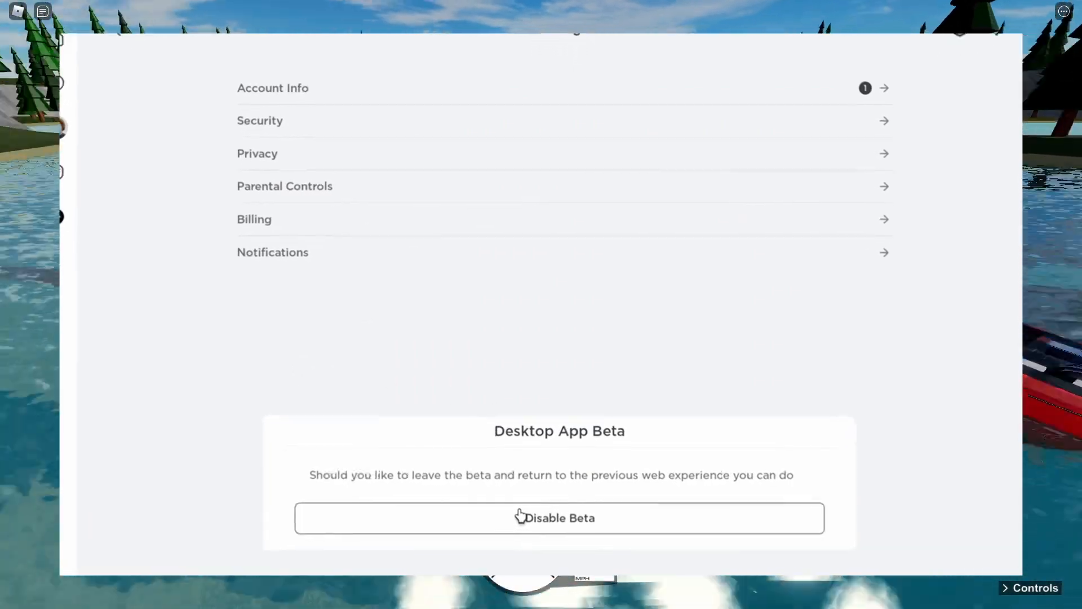
{"action": "scroll", "scroll_direction": "down", "scroll_amount": 3}
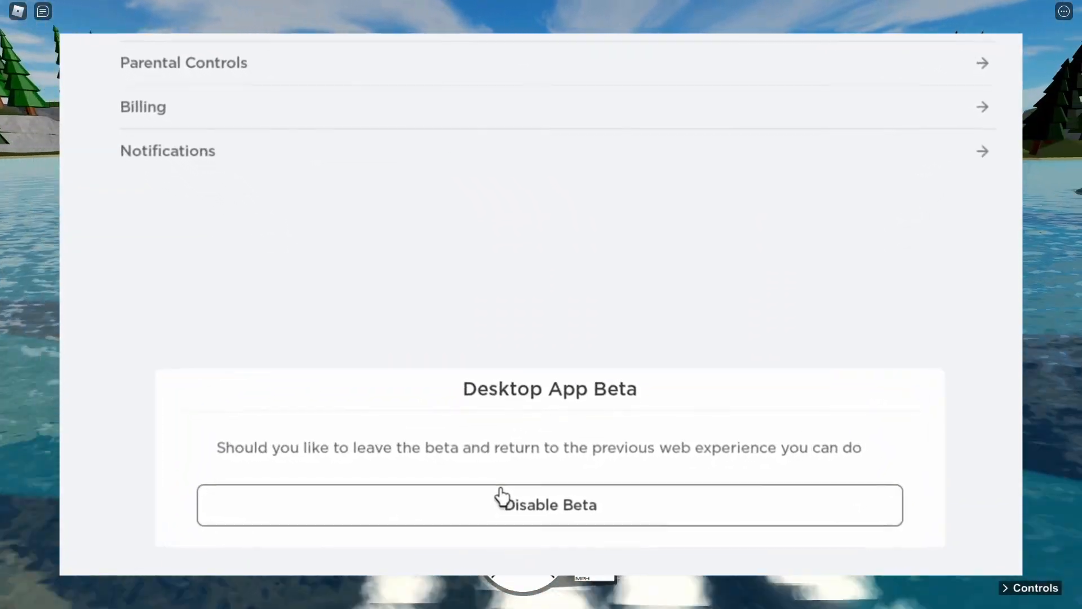
{"action": "left_click", "coordinate": [549, 504]}
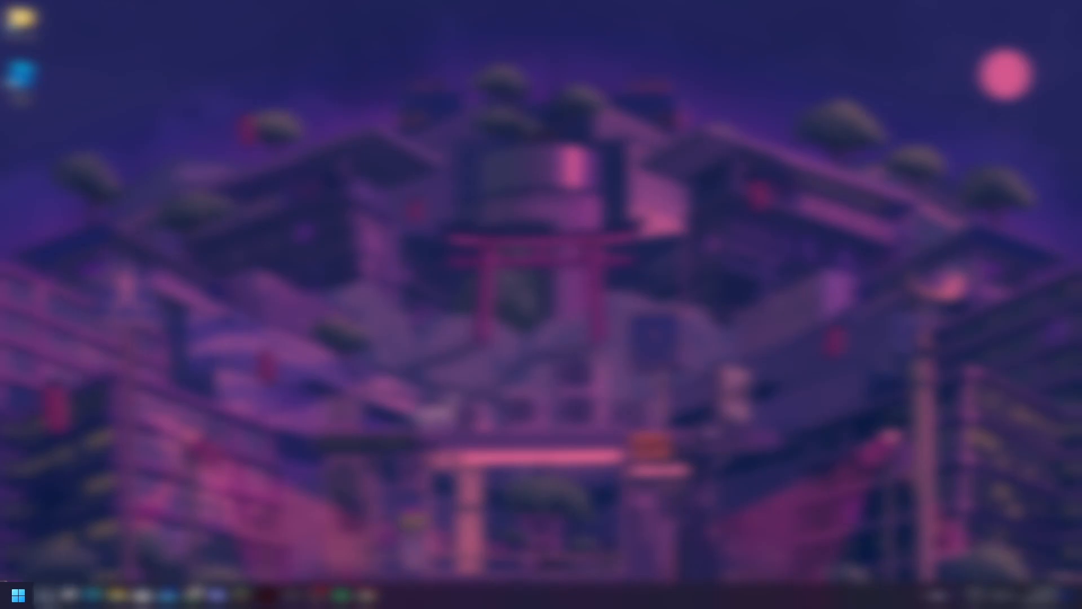
Search Start for Roblox and open the Roblox Player shortcut's file location
{"action": "left_click", "coordinate": [19, 594]}
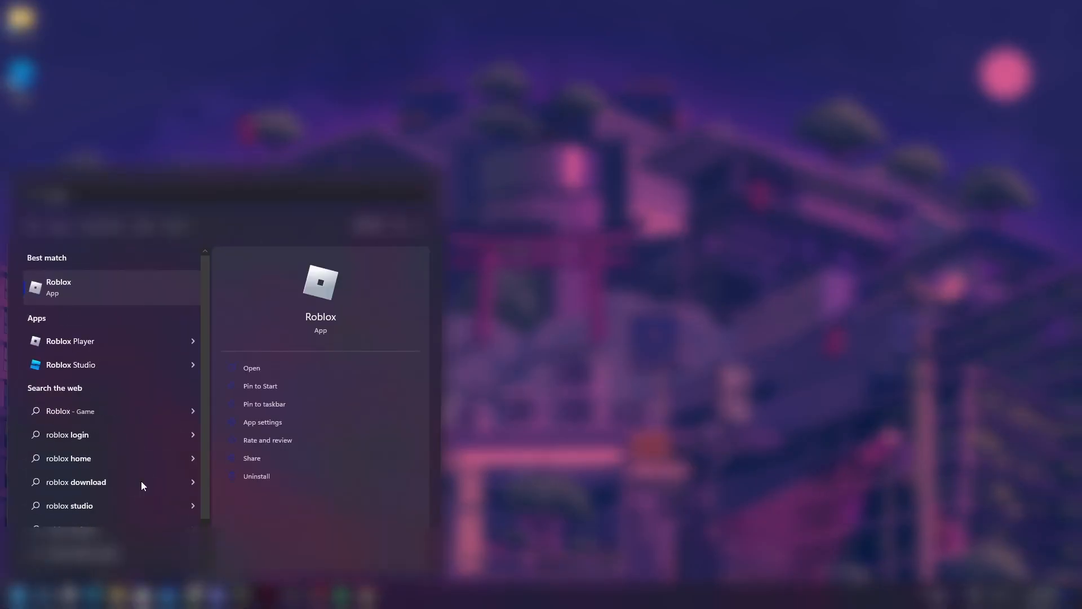
{"action": "mouse_move", "coordinate": [57, 340]}
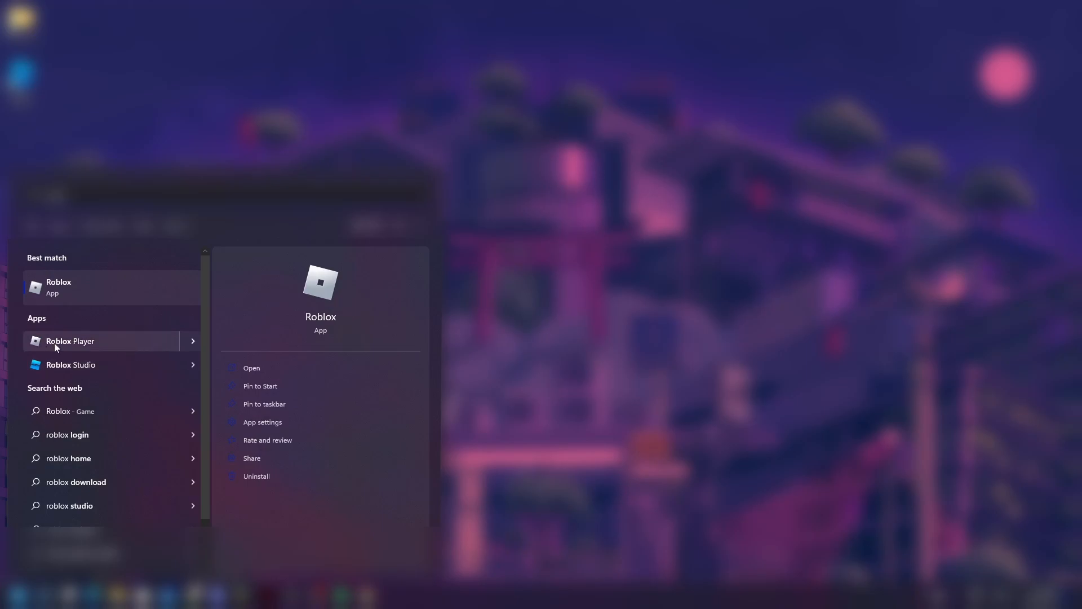
{"action": "right_click", "coordinate": [70, 340]}
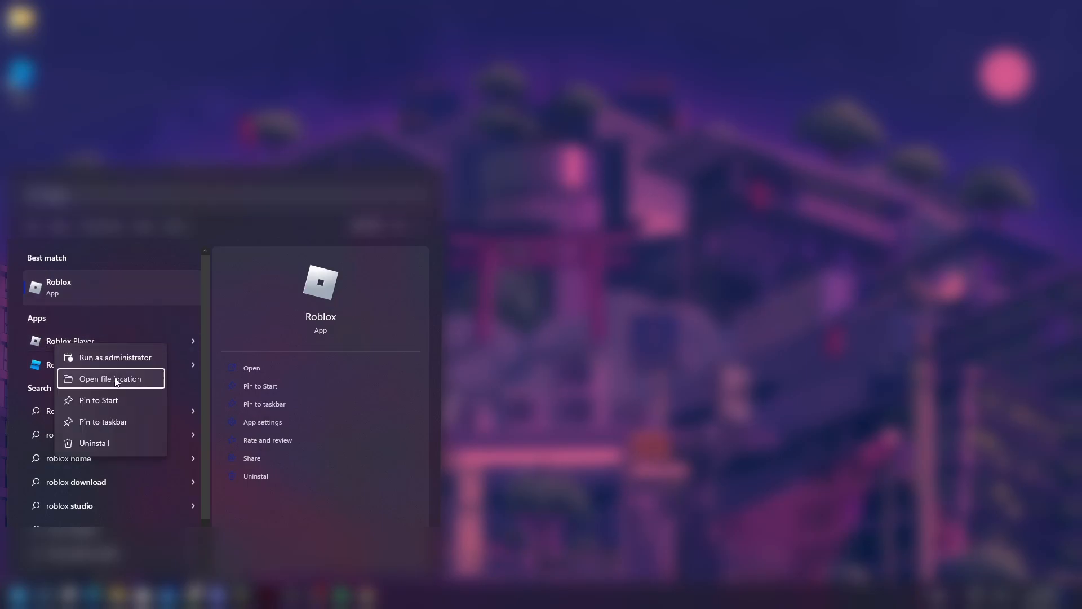
{"action": "left_click", "coordinate": [112, 379]}
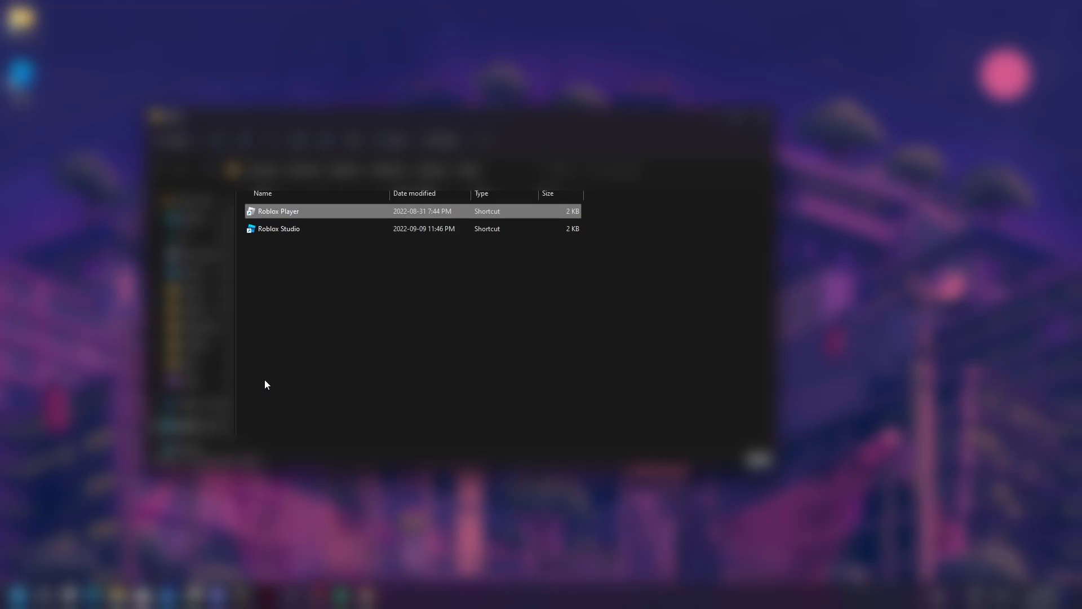
Open the install folder the Roblox Player shortcut targets
{"action": "left_click", "coordinate": [263, 193]}
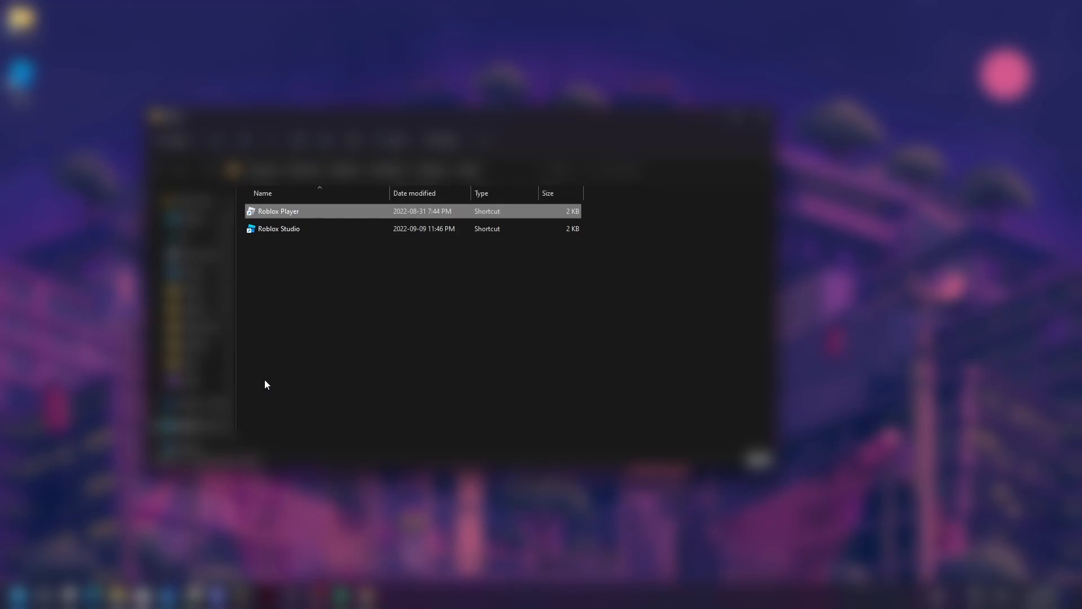
{"action": "mouse_move", "coordinate": [320, 212]}
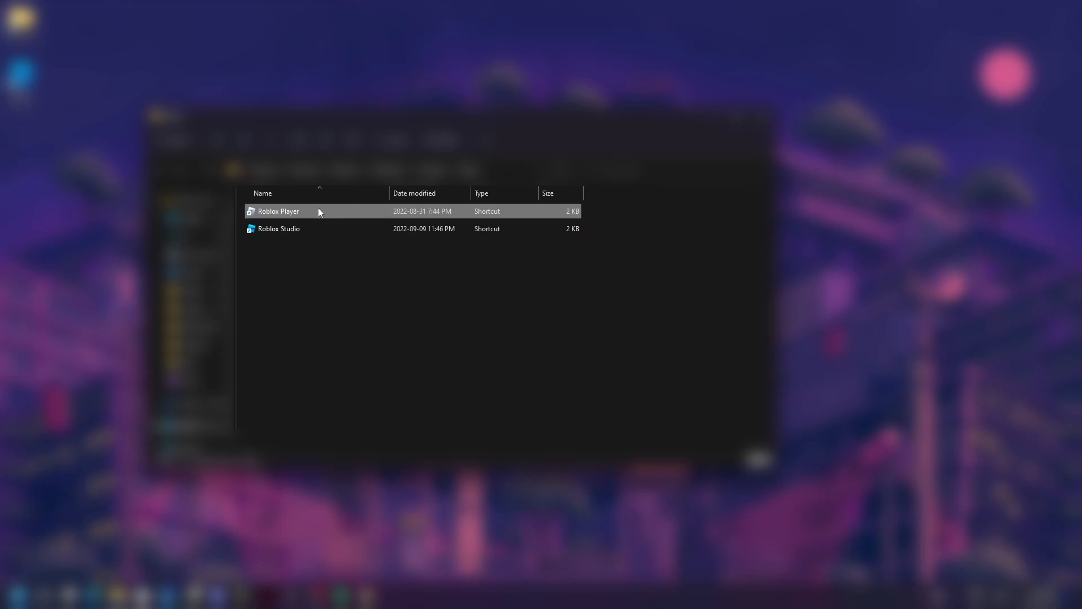
{"action": "mouse_move", "coordinate": [350, 216]}
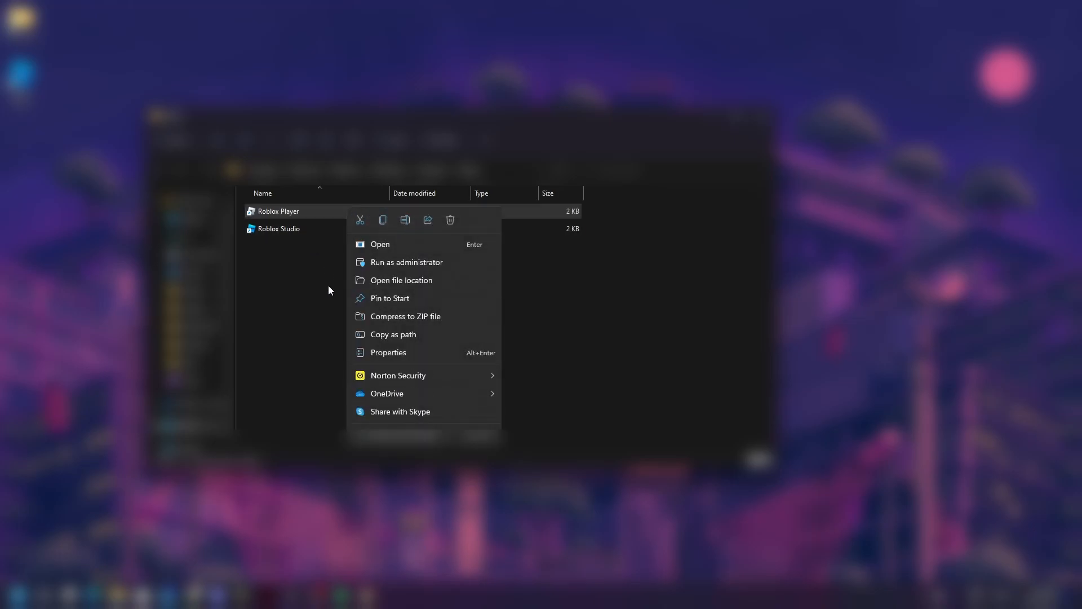
{"action": "mouse_move", "coordinate": [433, 280]}
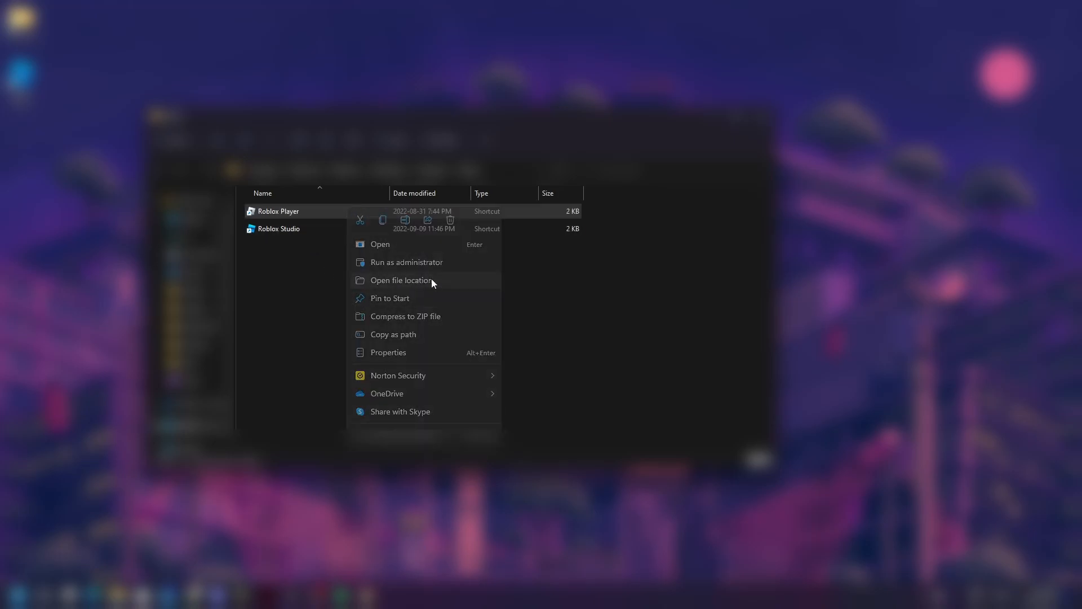
{"action": "left_click", "coordinate": [401, 280]}
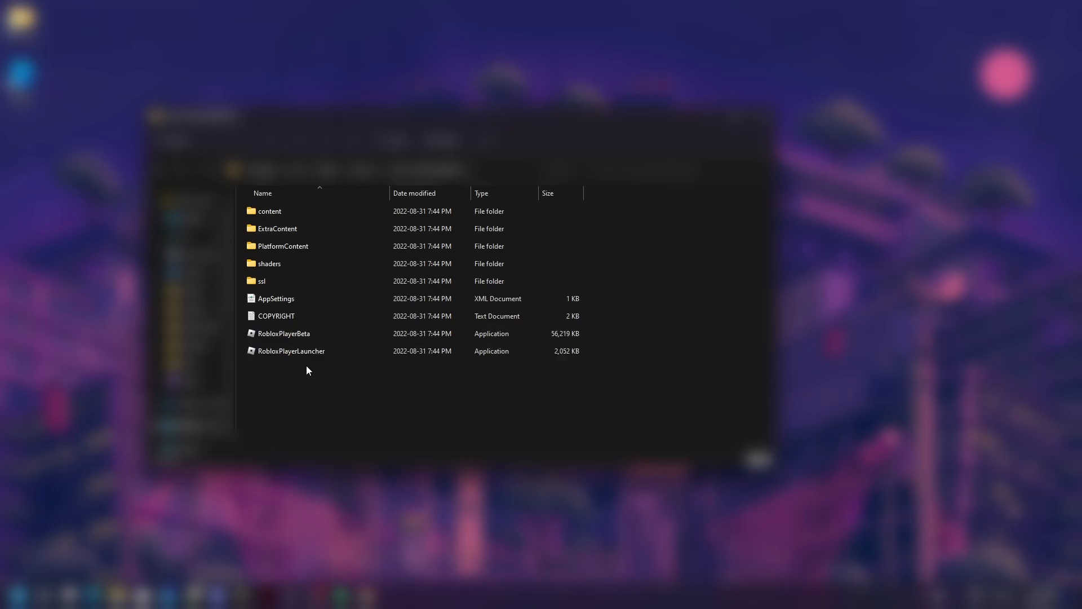
Delete the RobloxPlayerBeta application from the Roblox install folder
{"action": "left_click", "coordinate": [284, 333]}
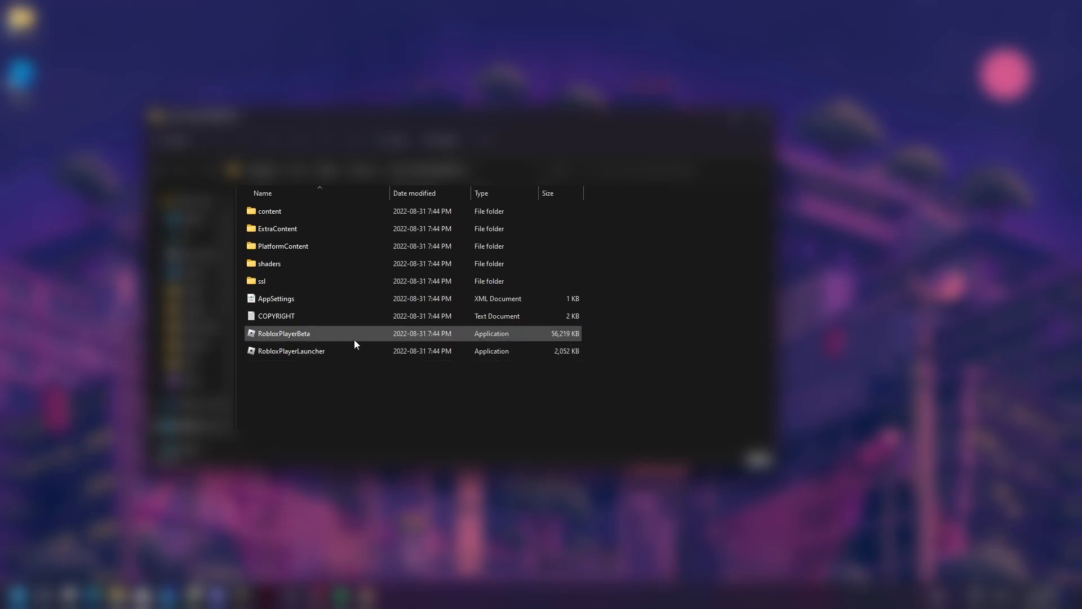
{"action": "mouse_move", "coordinate": [331, 338]}
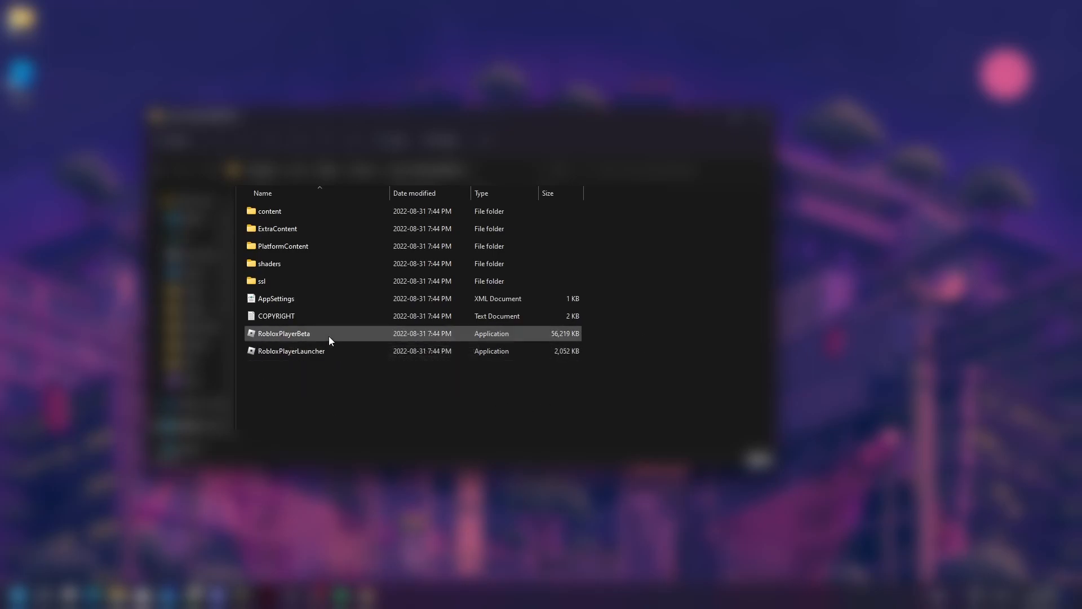
{"action": "right_click", "coordinate": [309, 336]}
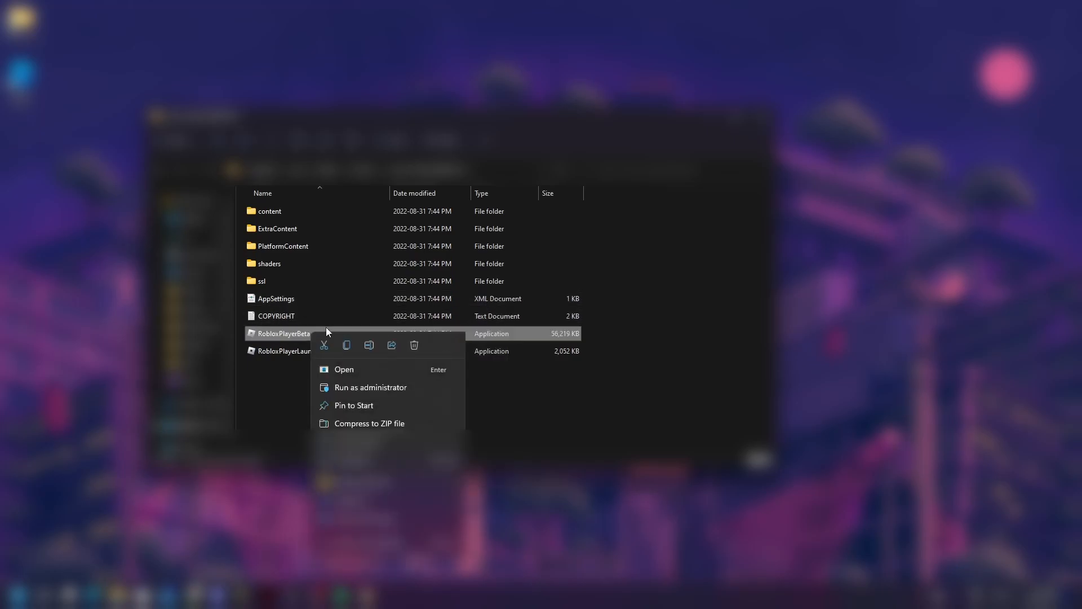
{"action": "left_click", "coordinate": [380, 363]}
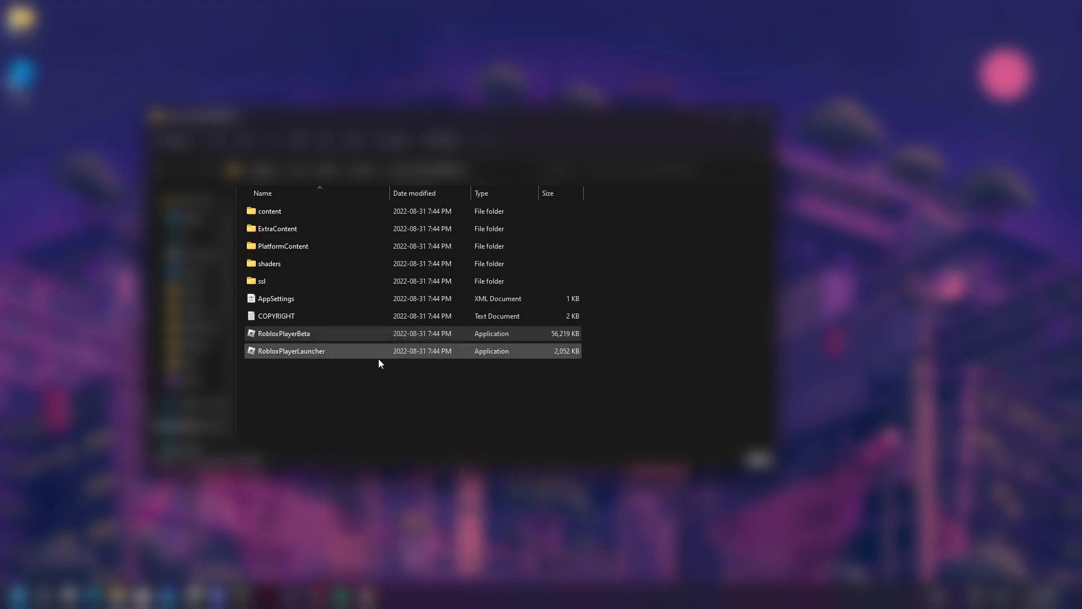
{"action": "double_click", "coordinate": [283, 333]}
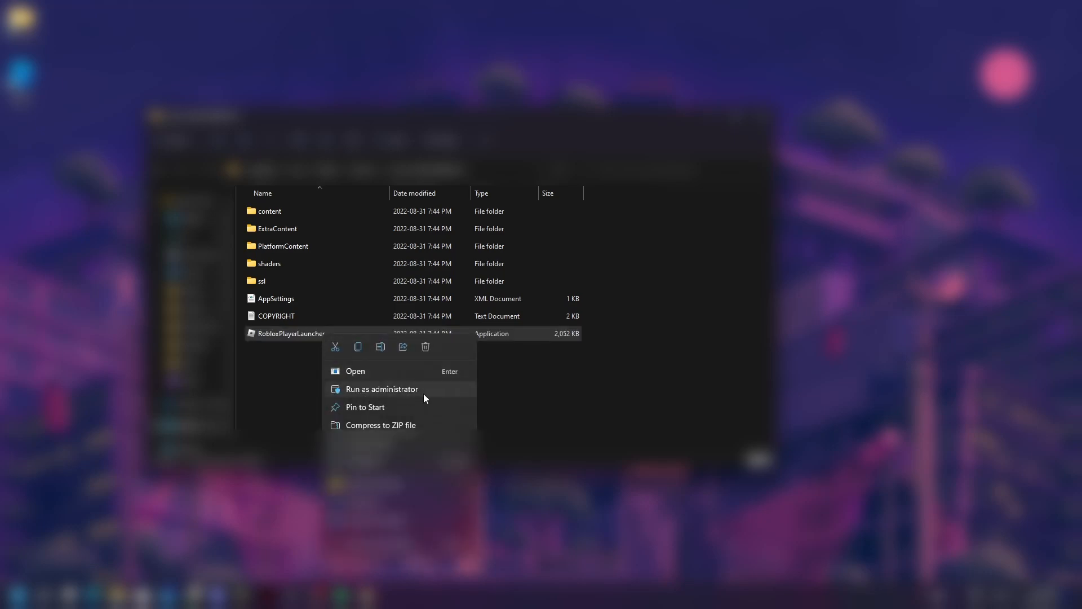
Run RobloxPlayerLauncher as administrator until Roblox reports a successful install
{"action": "left_click", "coordinate": [355, 371]}
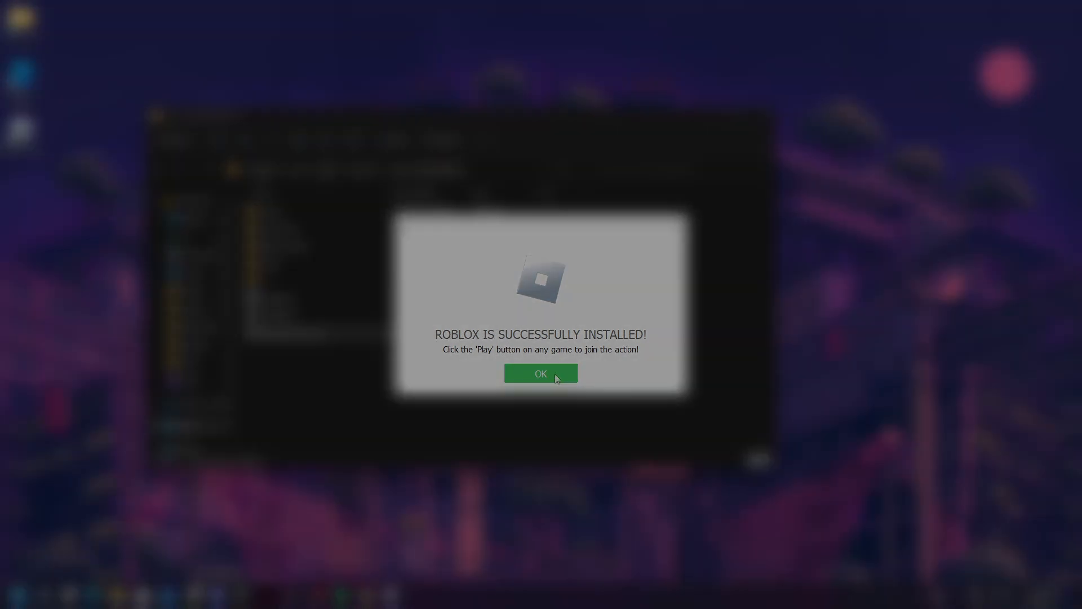
Dismiss the install confirmation and start Lake Ozark from its game page
{"action": "left_click", "coordinate": [541, 372]}
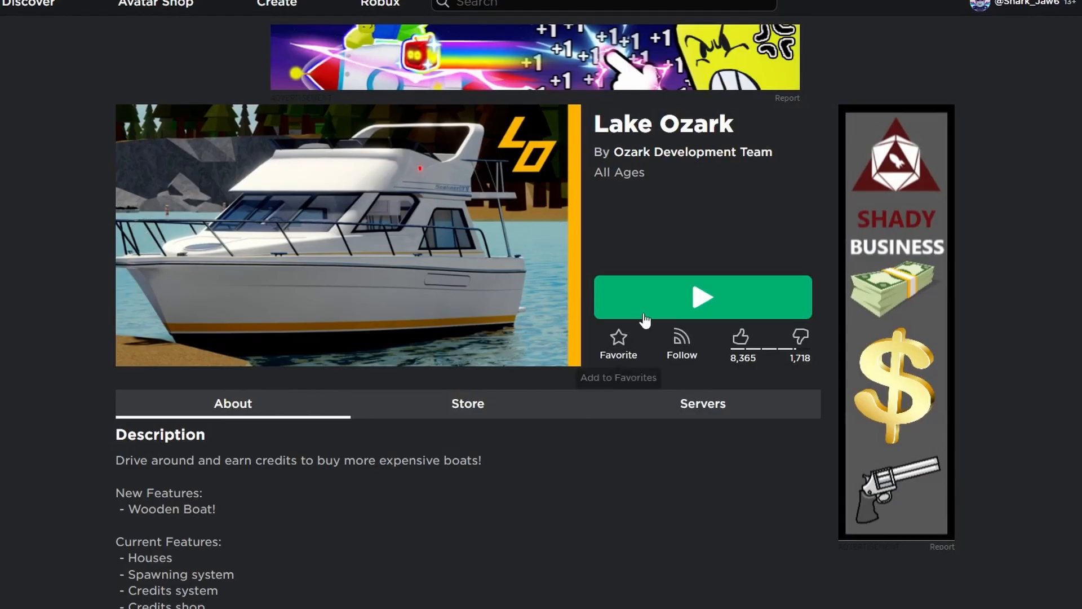
{"action": "left_click", "coordinate": [703, 298]}
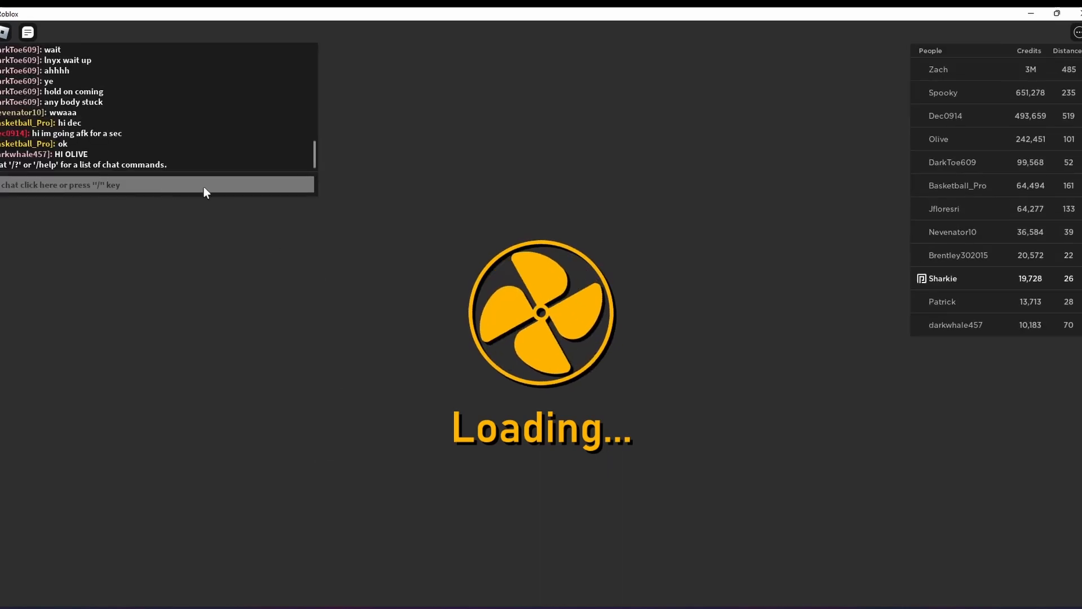
{"action": "mouse_move", "coordinate": [417, 369]}
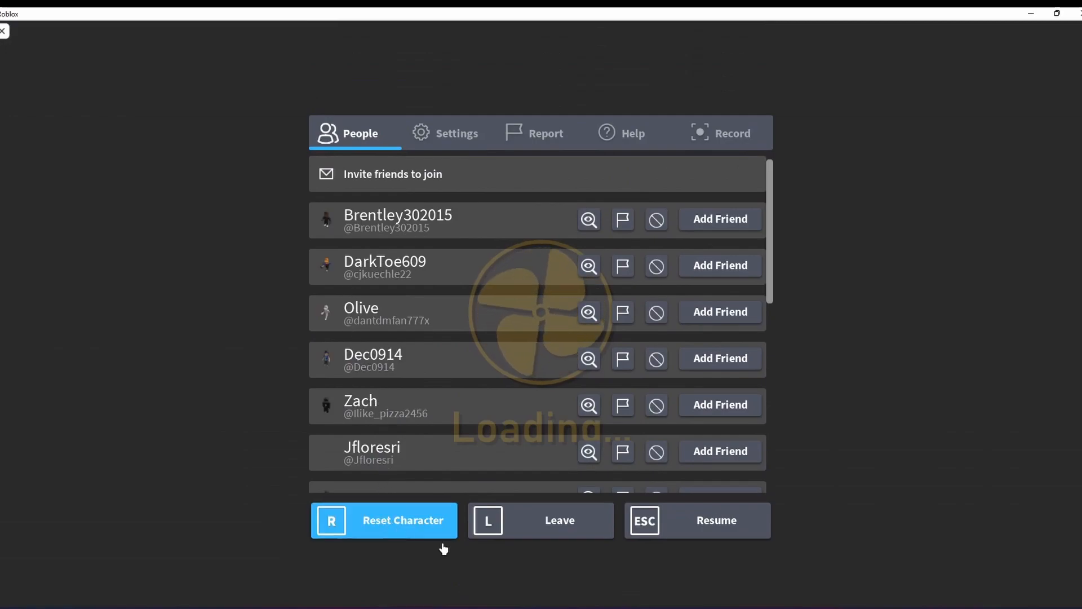
Choose Leave from the menu, then cancel to stay in Lake Ozark
{"action": "left_click", "coordinate": [541, 521]}
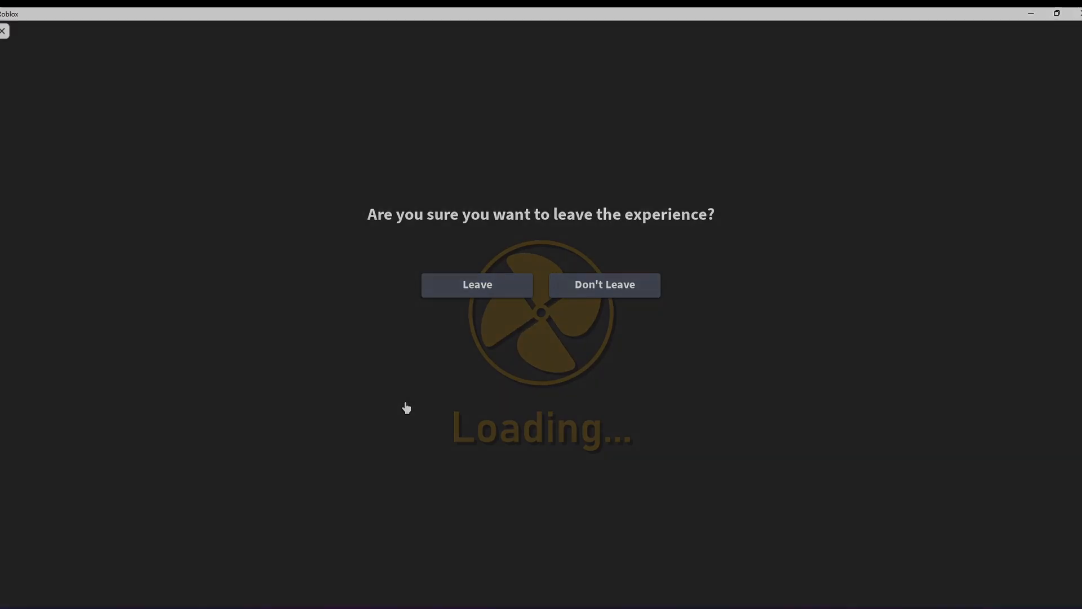
{"action": "left_click", "coordinate": [604, 284]}
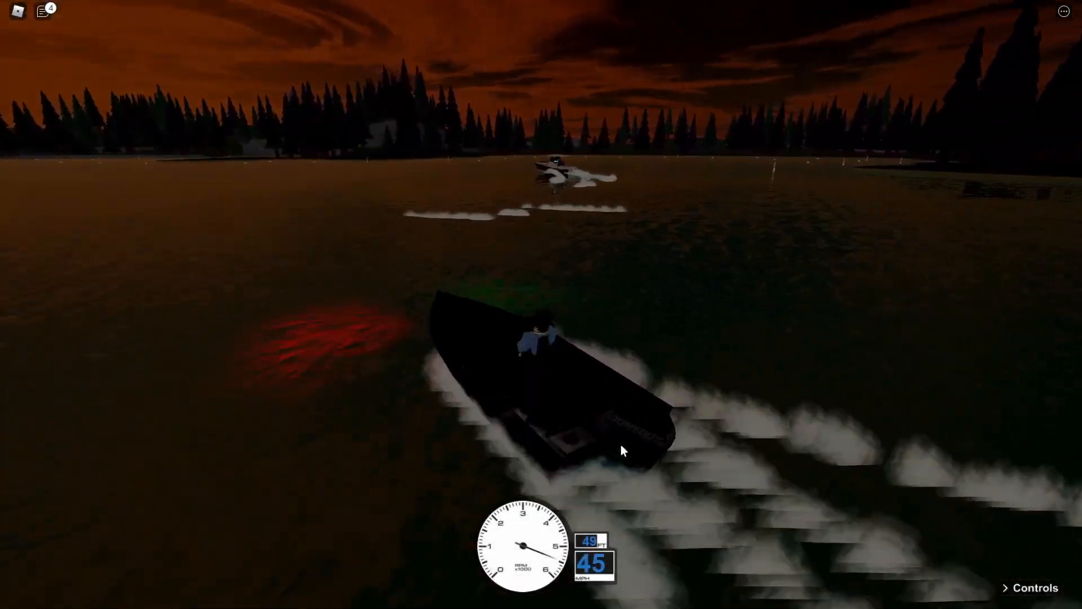